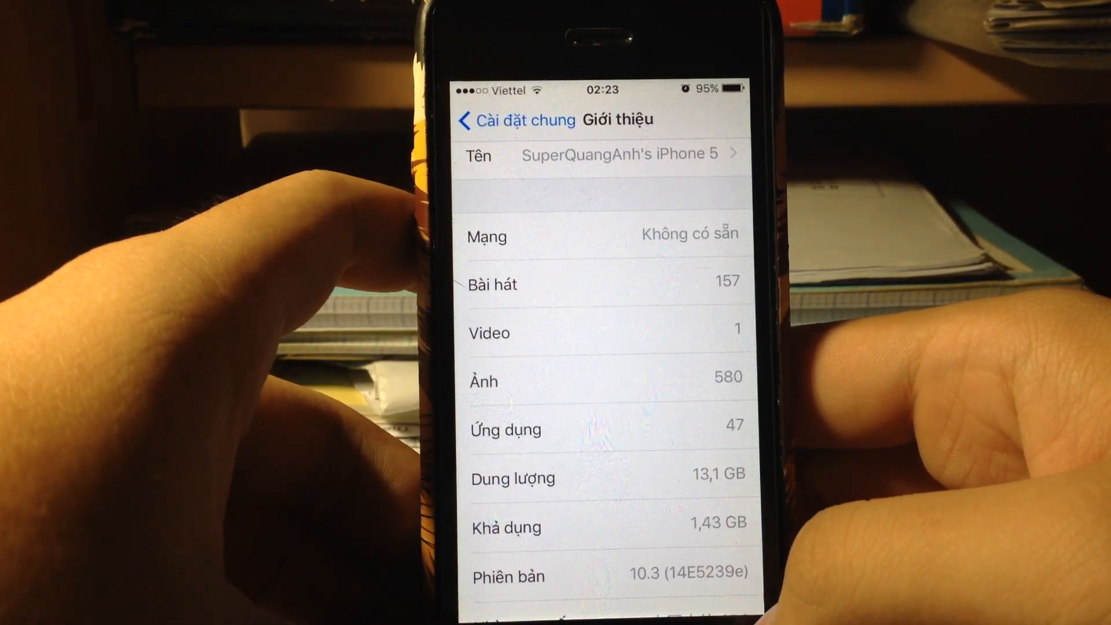
# Return from the About page (iOS 10.3, build 14E5239e) to the home screen
pyautogui.press('home')
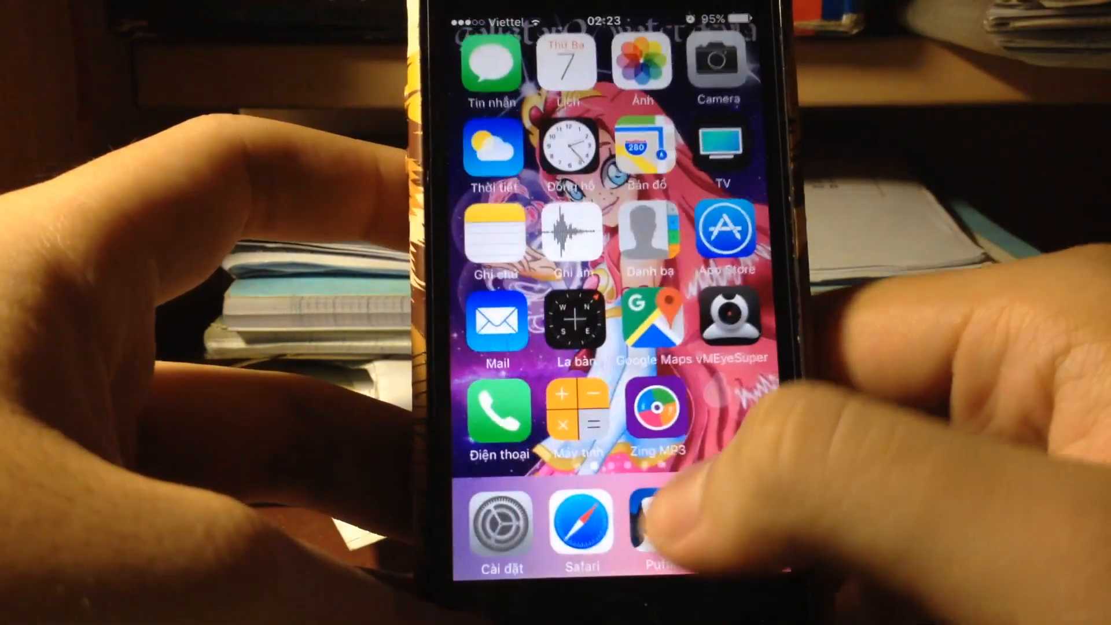
# Swipe through the home screen pages to reach the one with Facebook, Messenger, YouTube and Twitter
pyautogui.hscroll(-3)
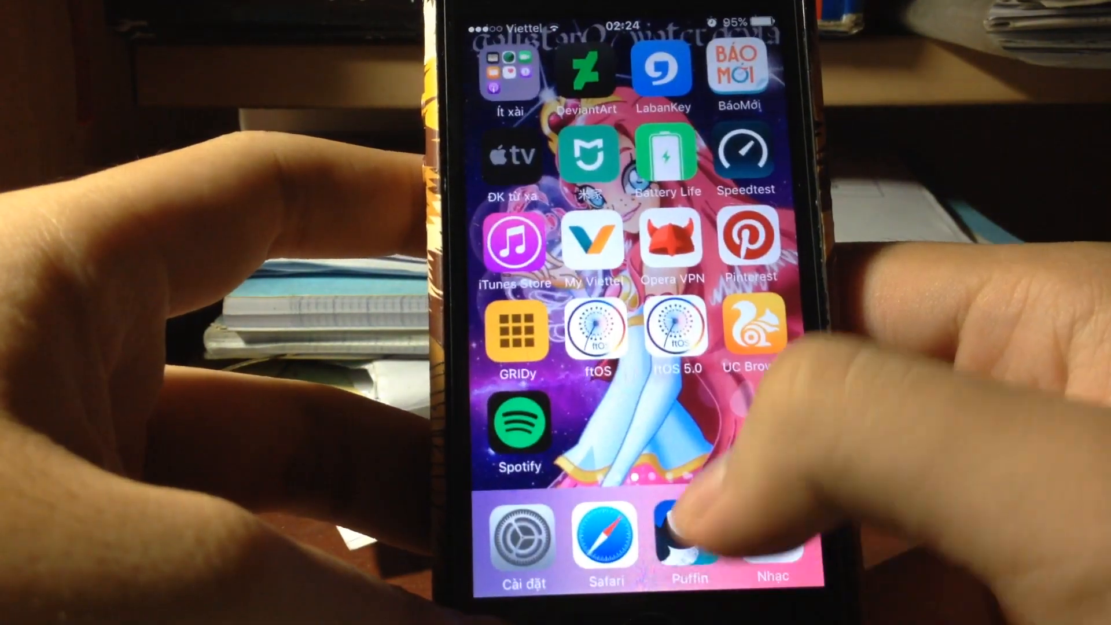
pyautogui.hscroll(-3)
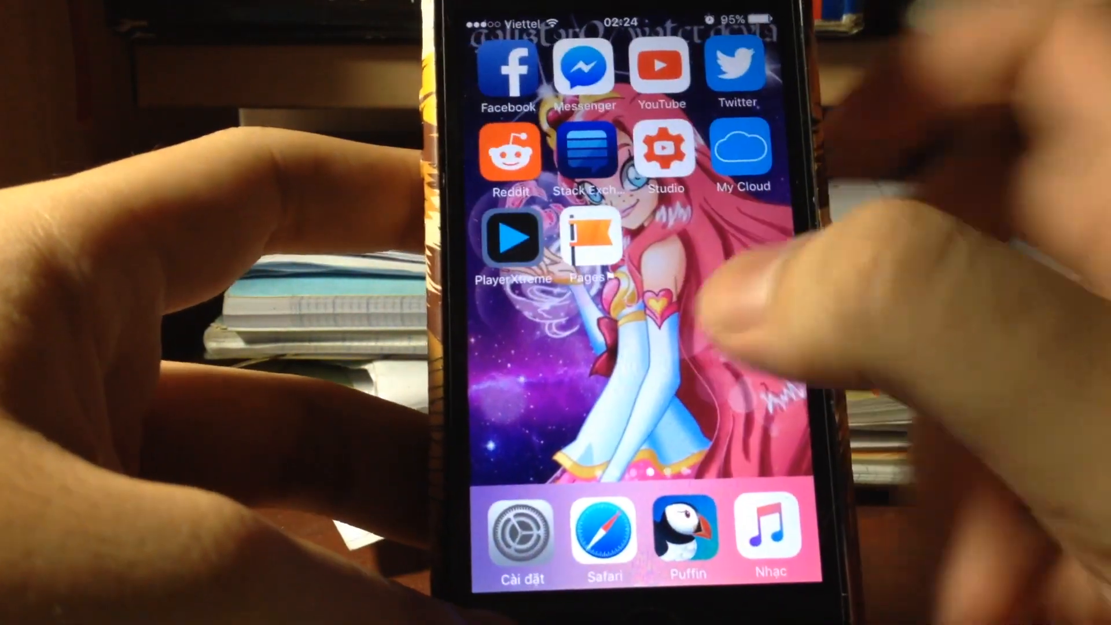